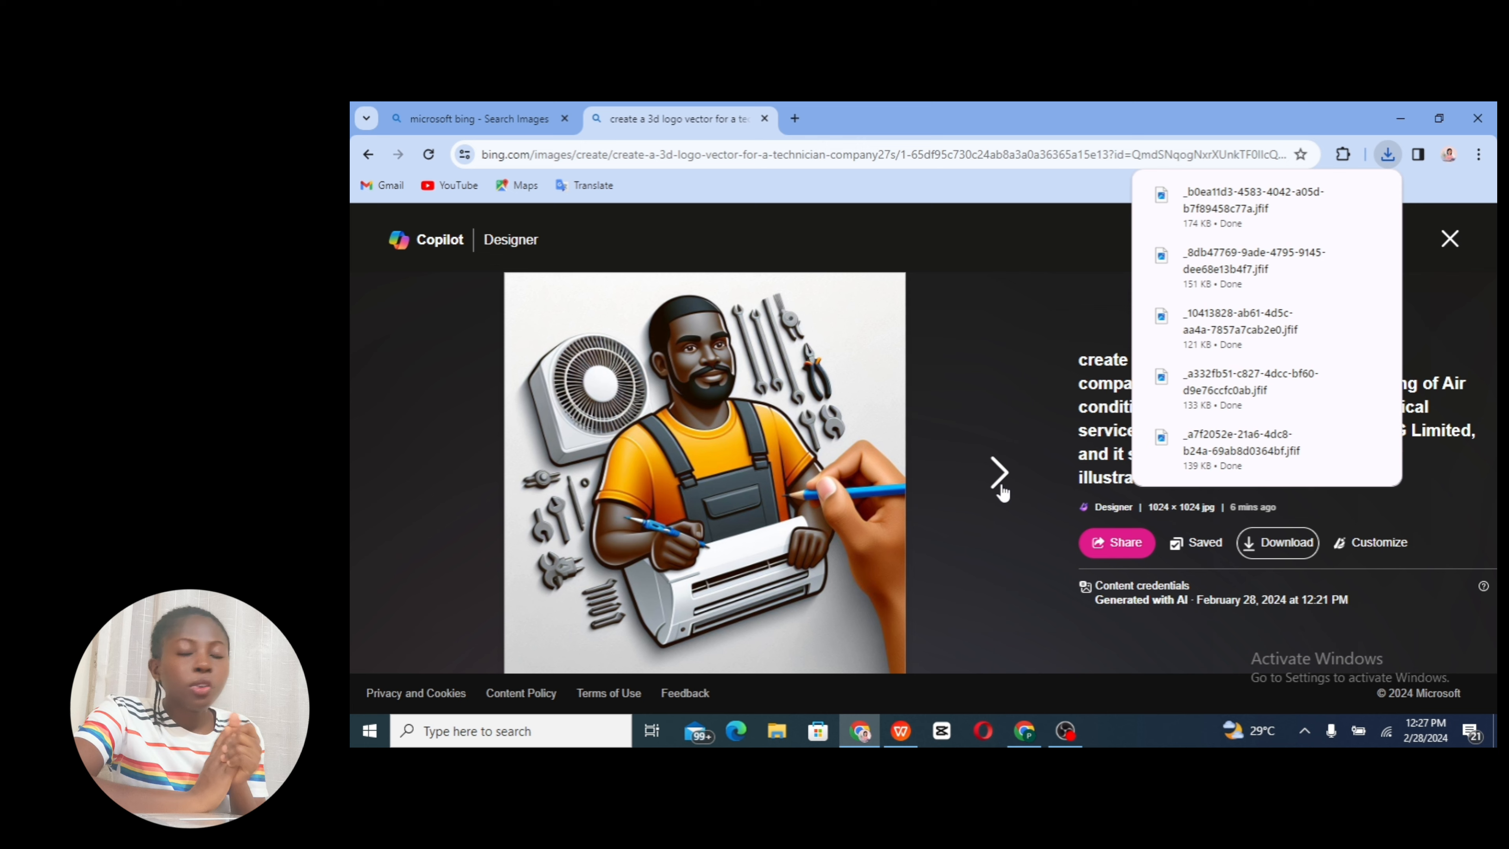
Step through the generated logos to the fourth, the orange-suited technician
click(999, 472)
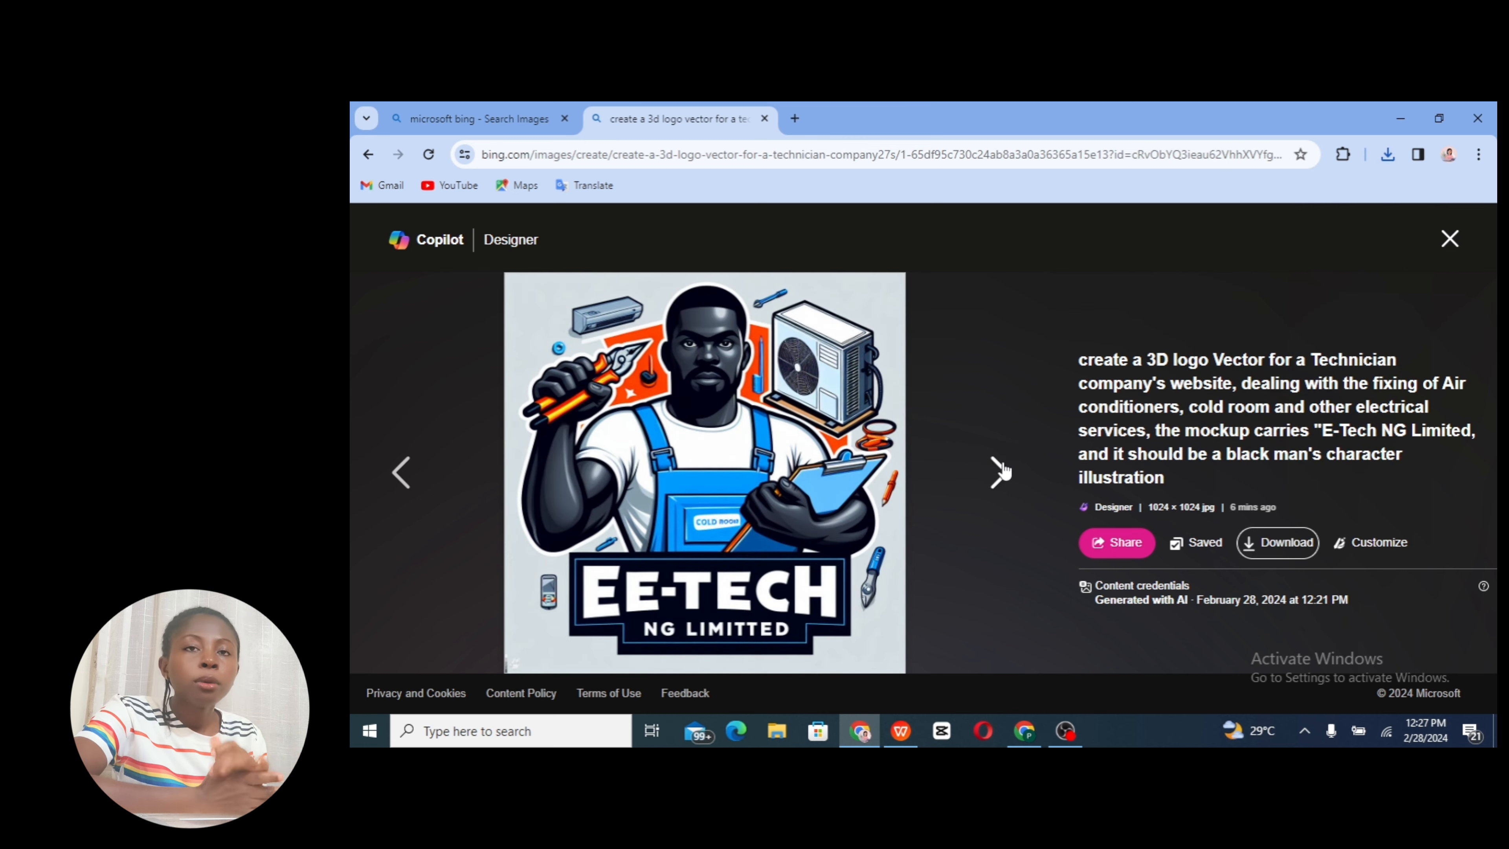
click(1008, 472)
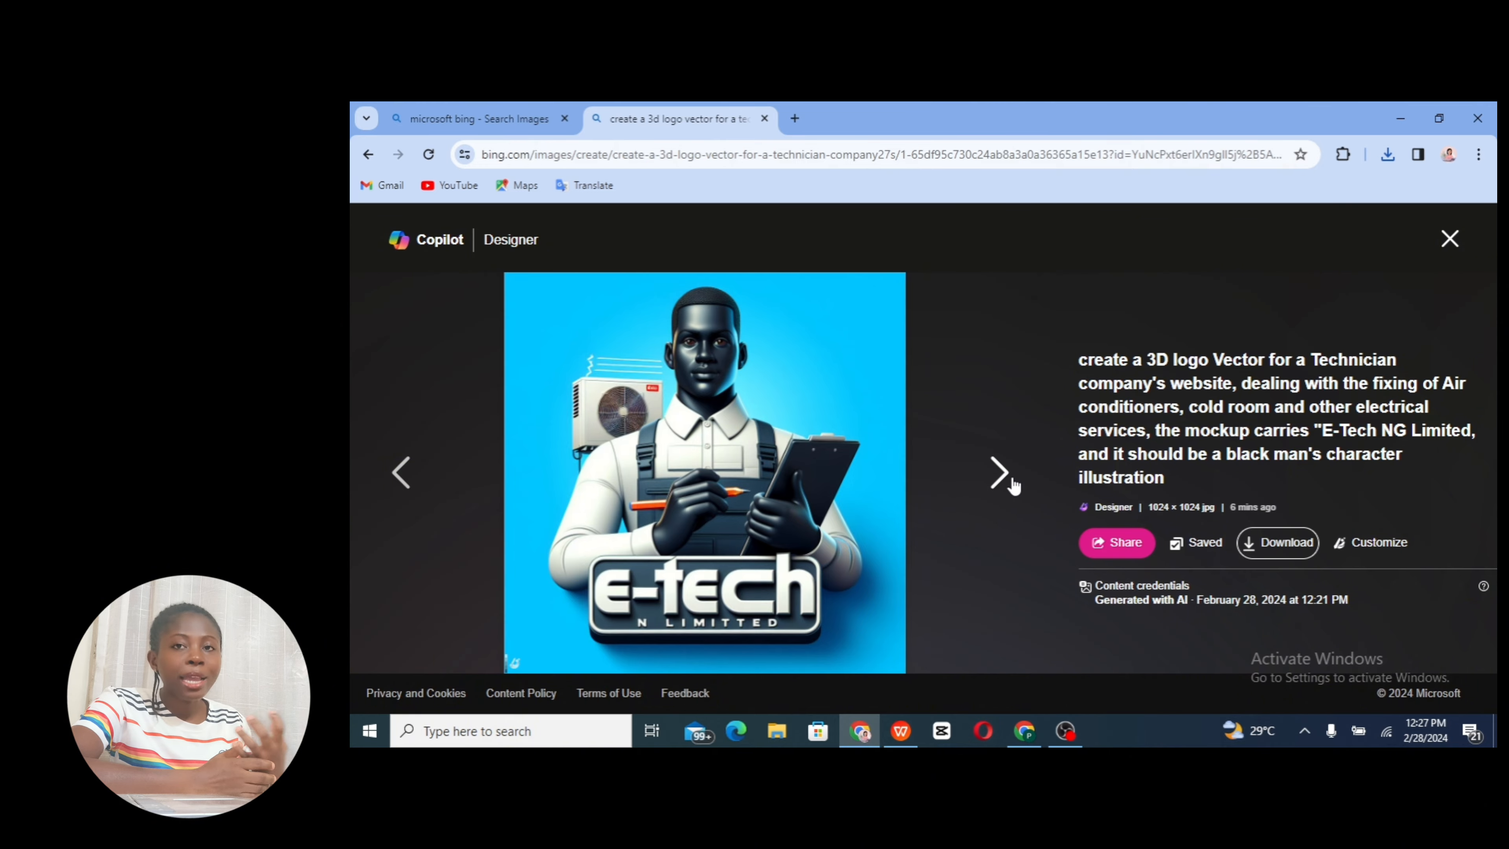
click(998, 472)
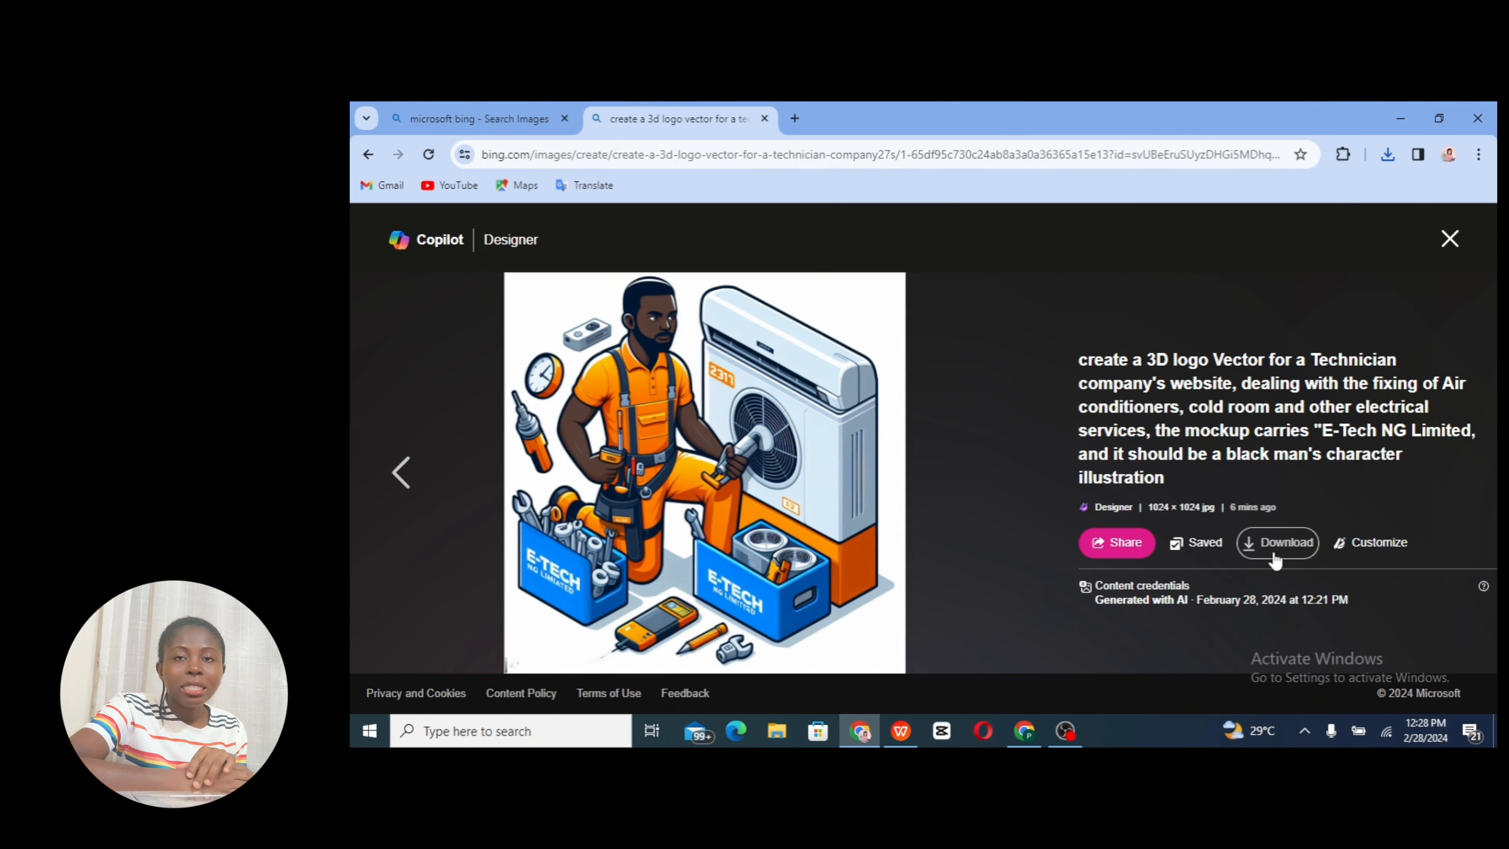
mouse_move(744, 447)
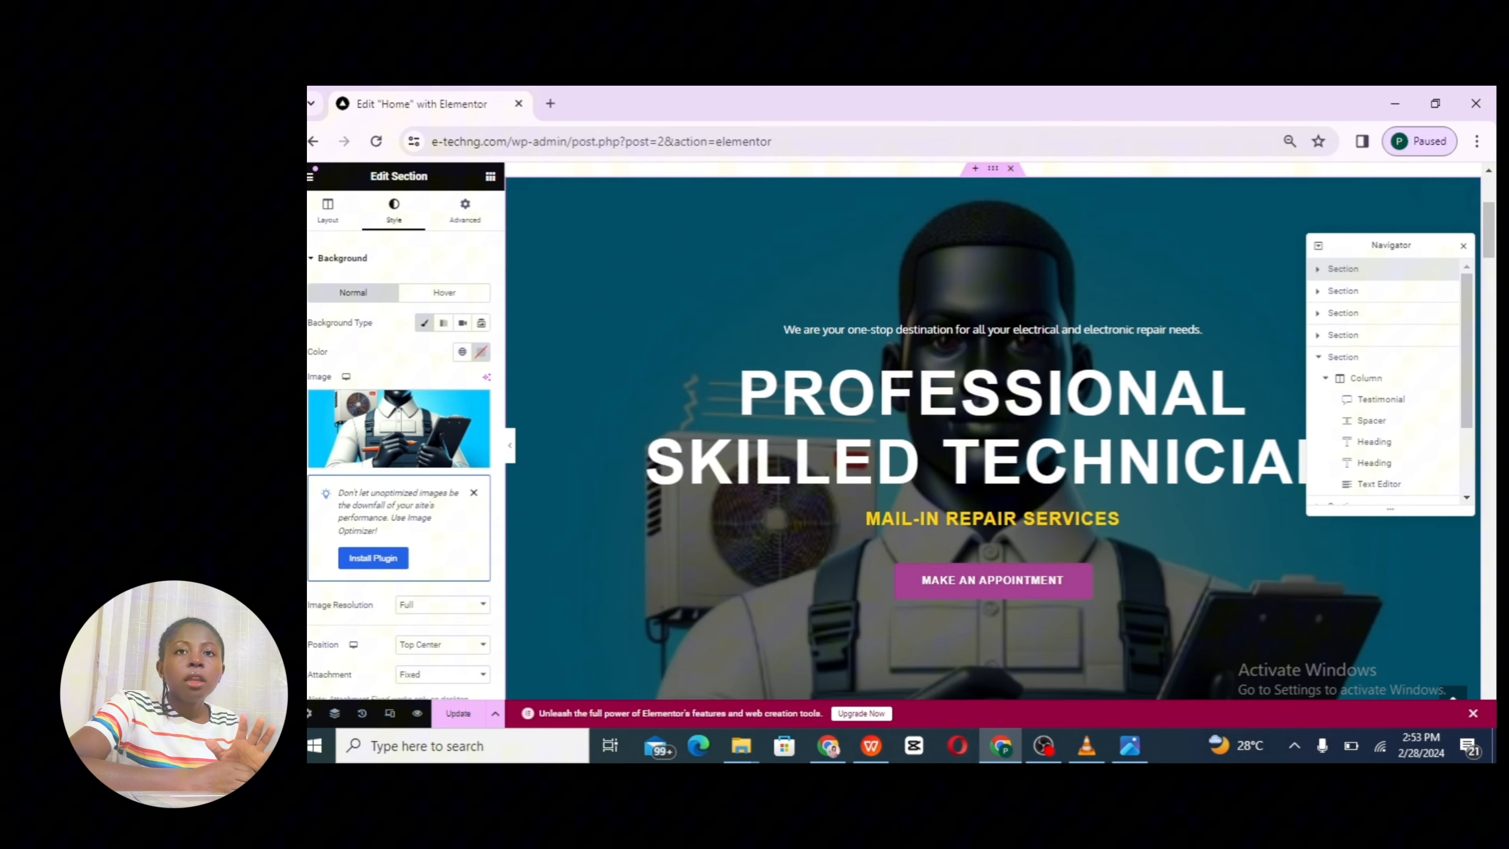
scroll(down, 3)
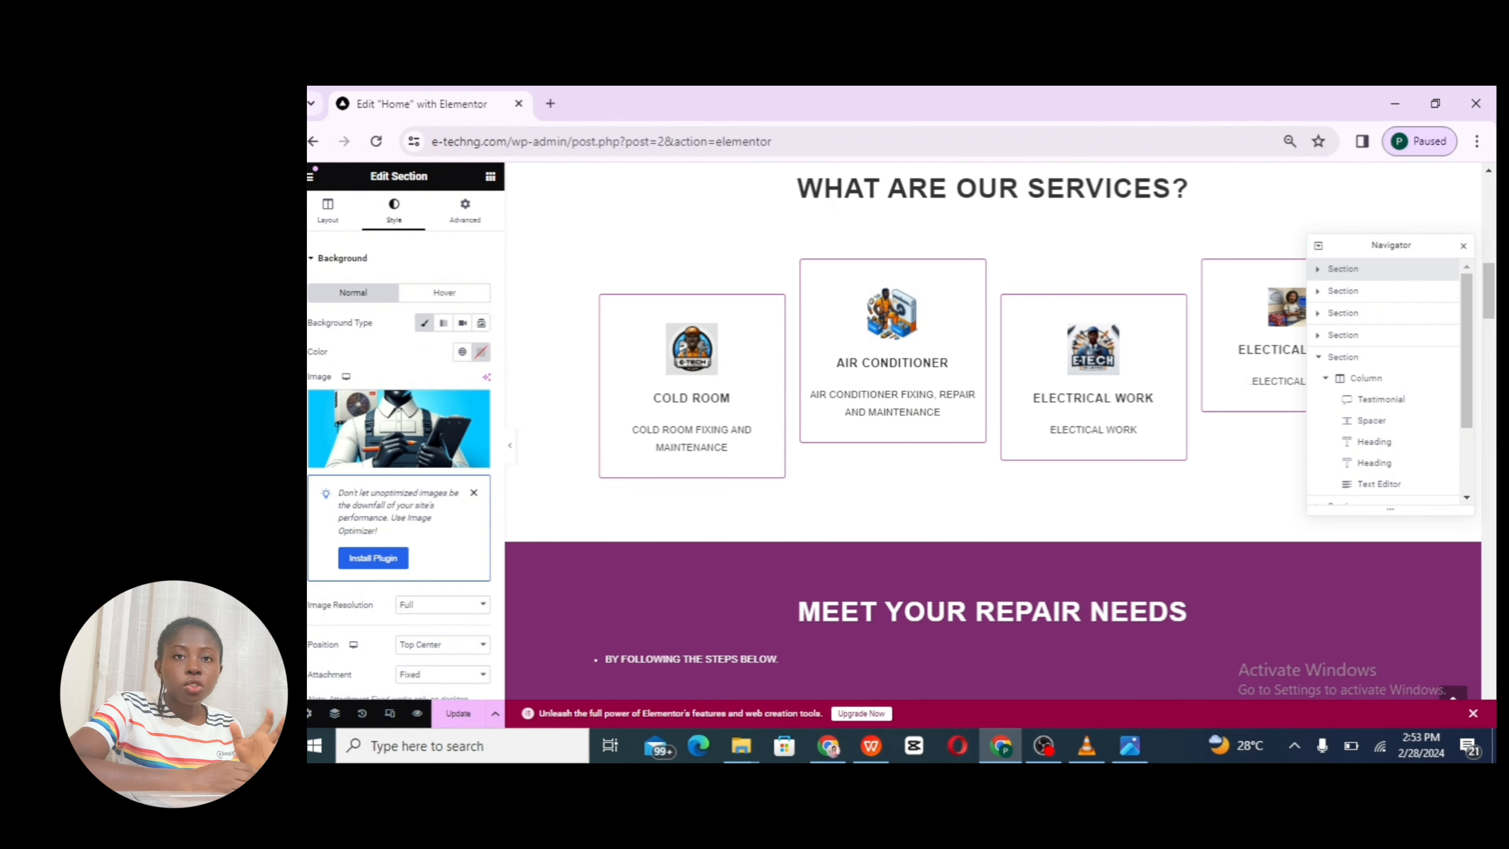
scroll(up, 3)
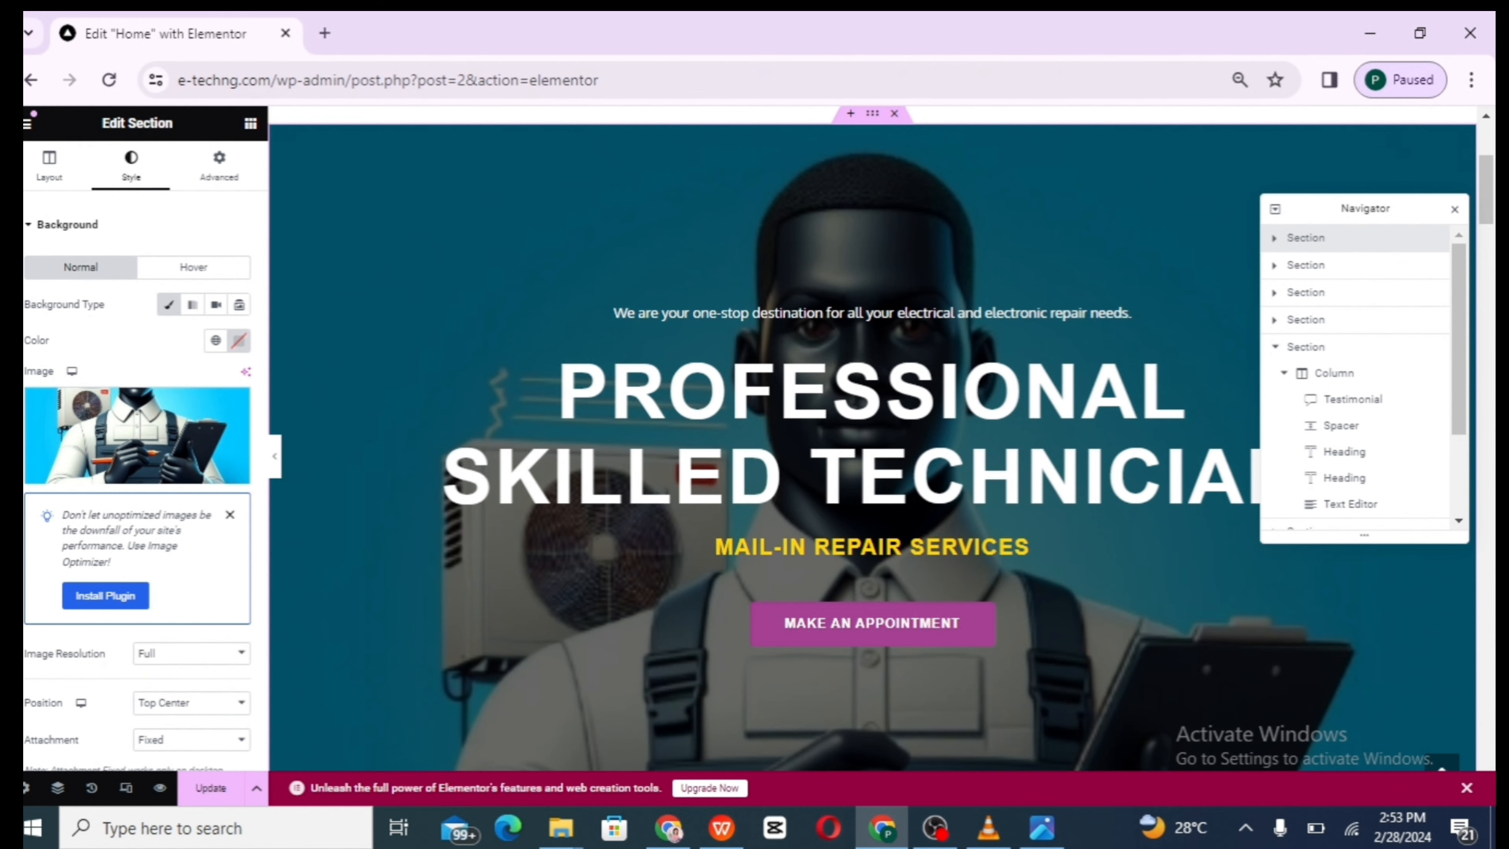
scroll(down, 3)
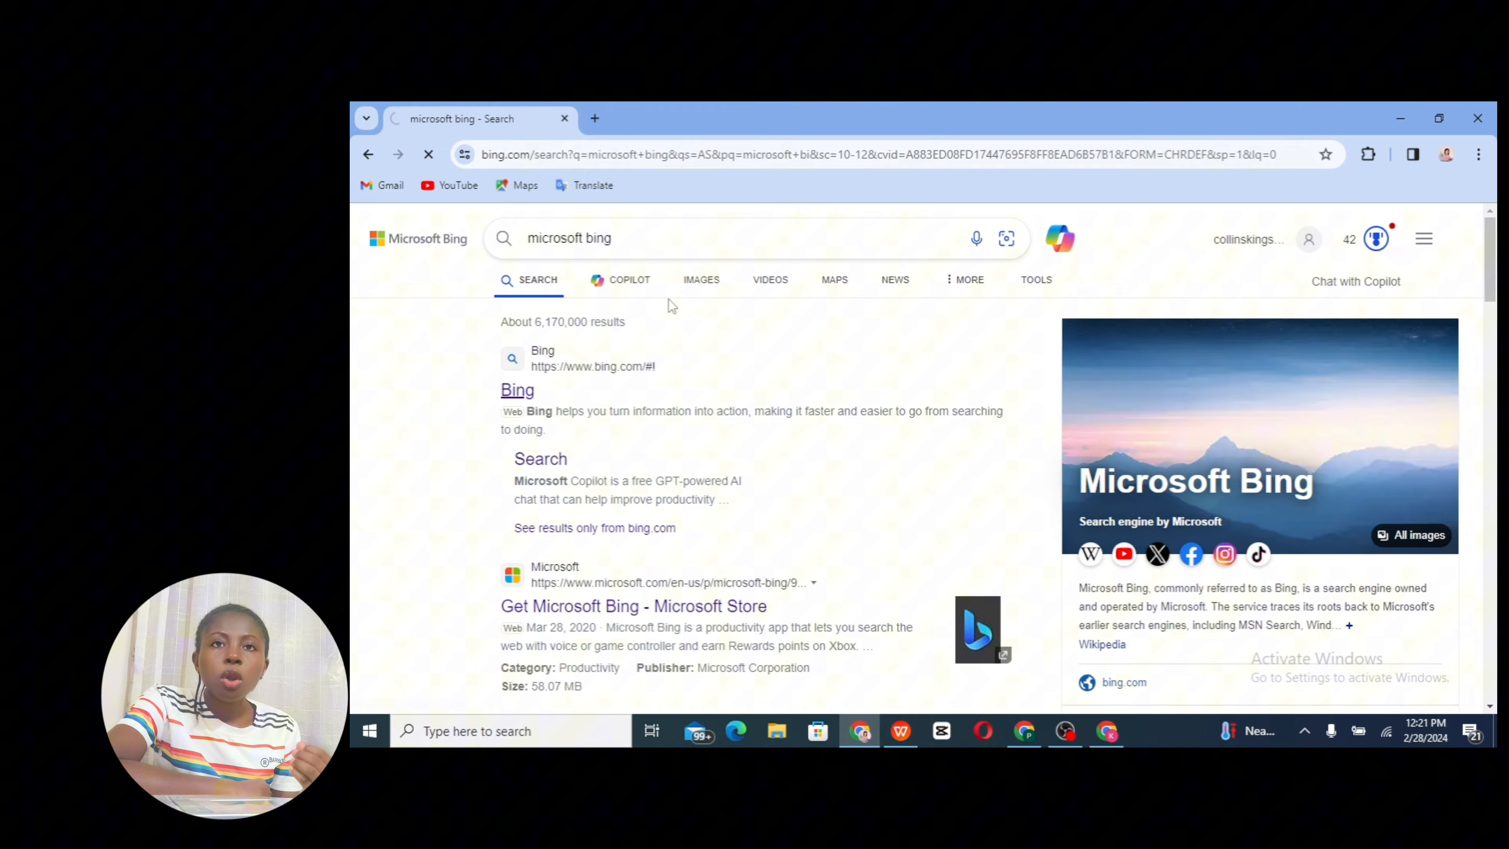
Switch the Bing results to Images and go to the Image Creator
click(700, 279)
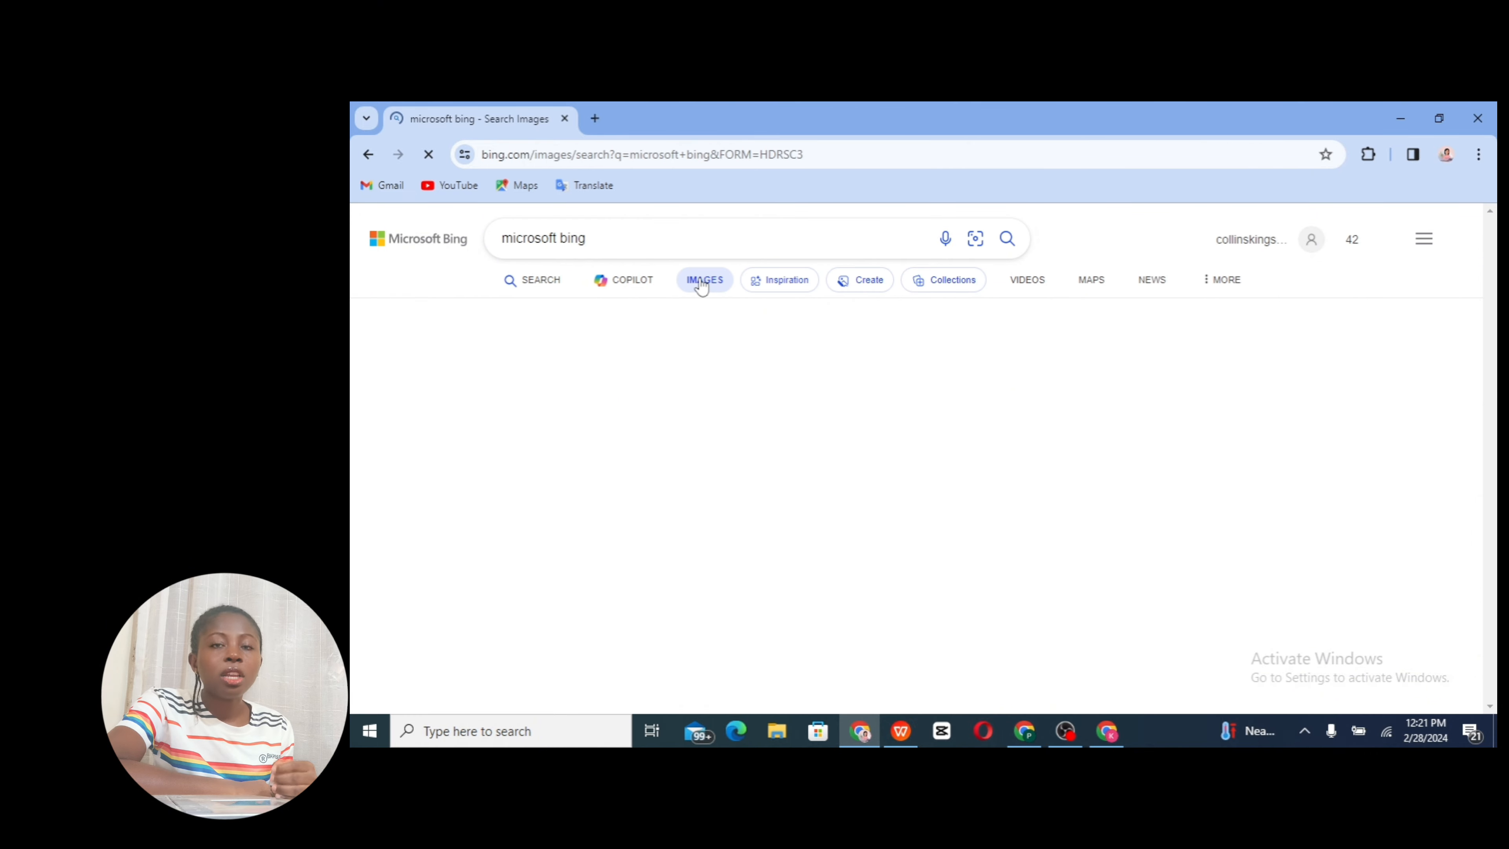
click(859, 279)
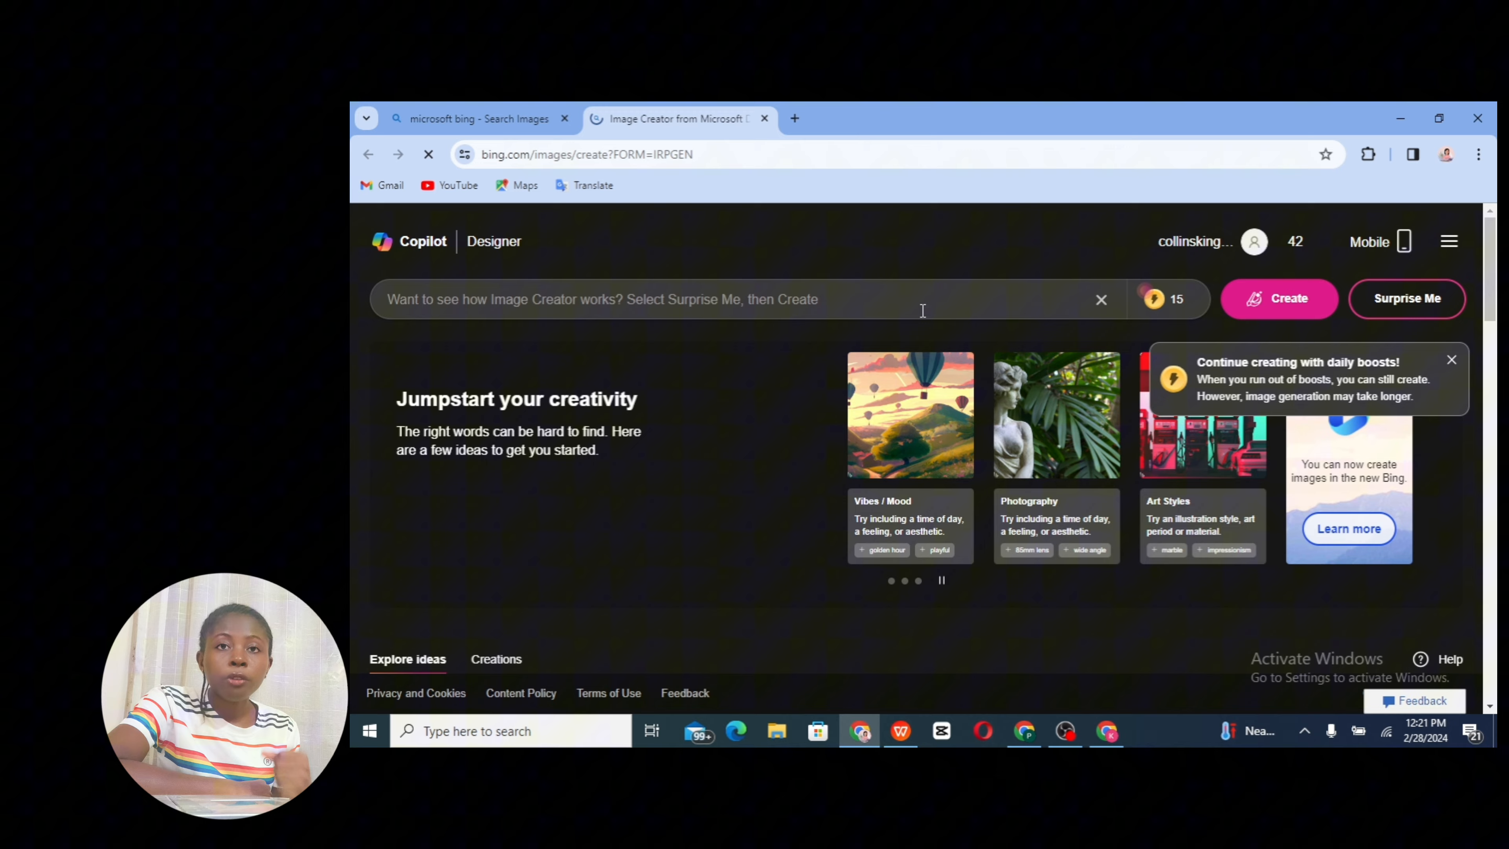
Enter the 3D technician logo prompt for E-Tech NG Limited and start generation
click(1153, 299)
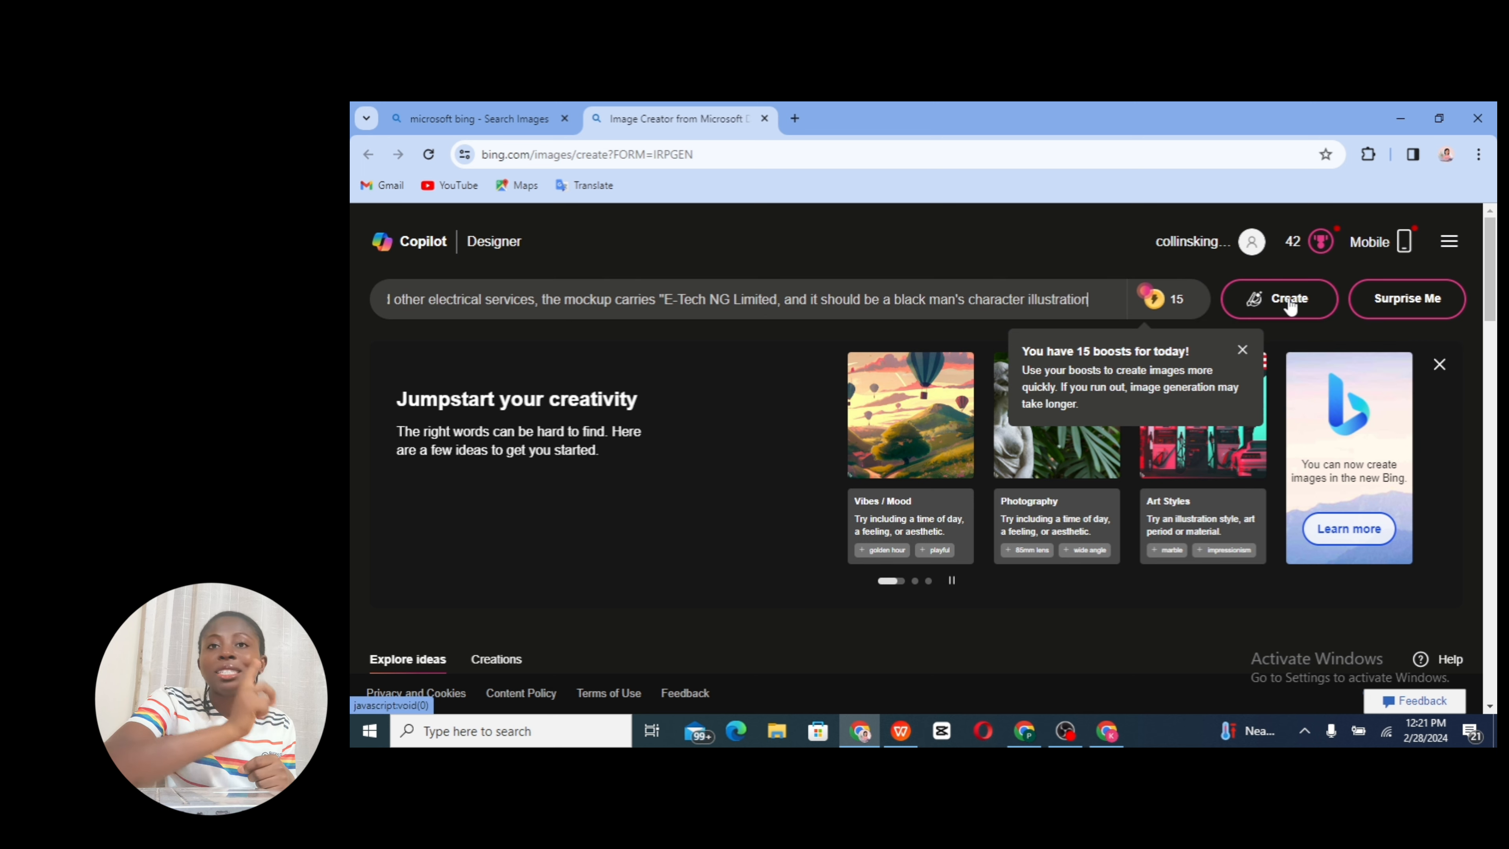
click(1278, 299)
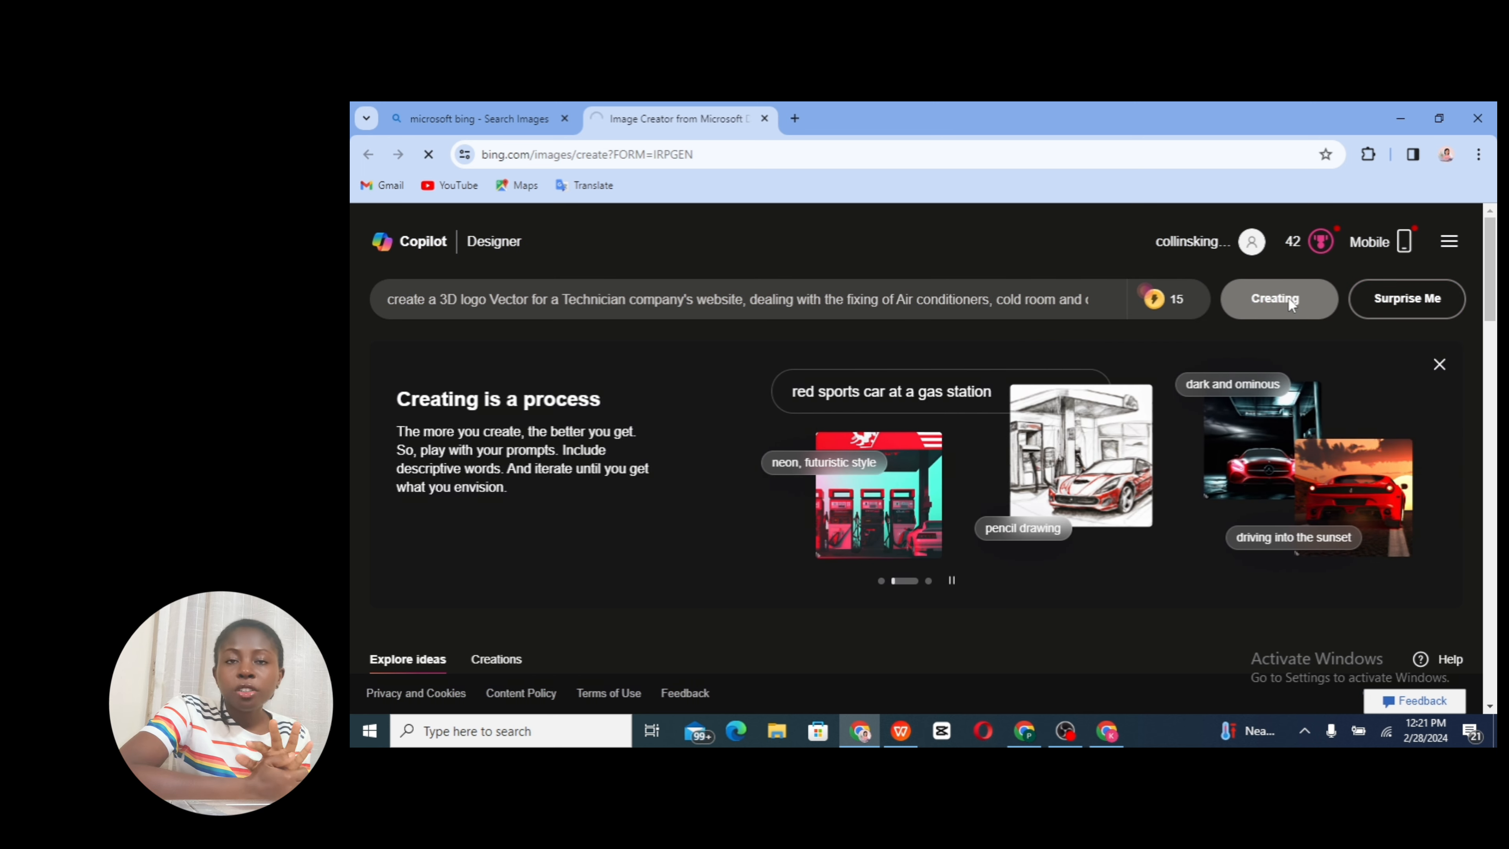
click(1276, 299)
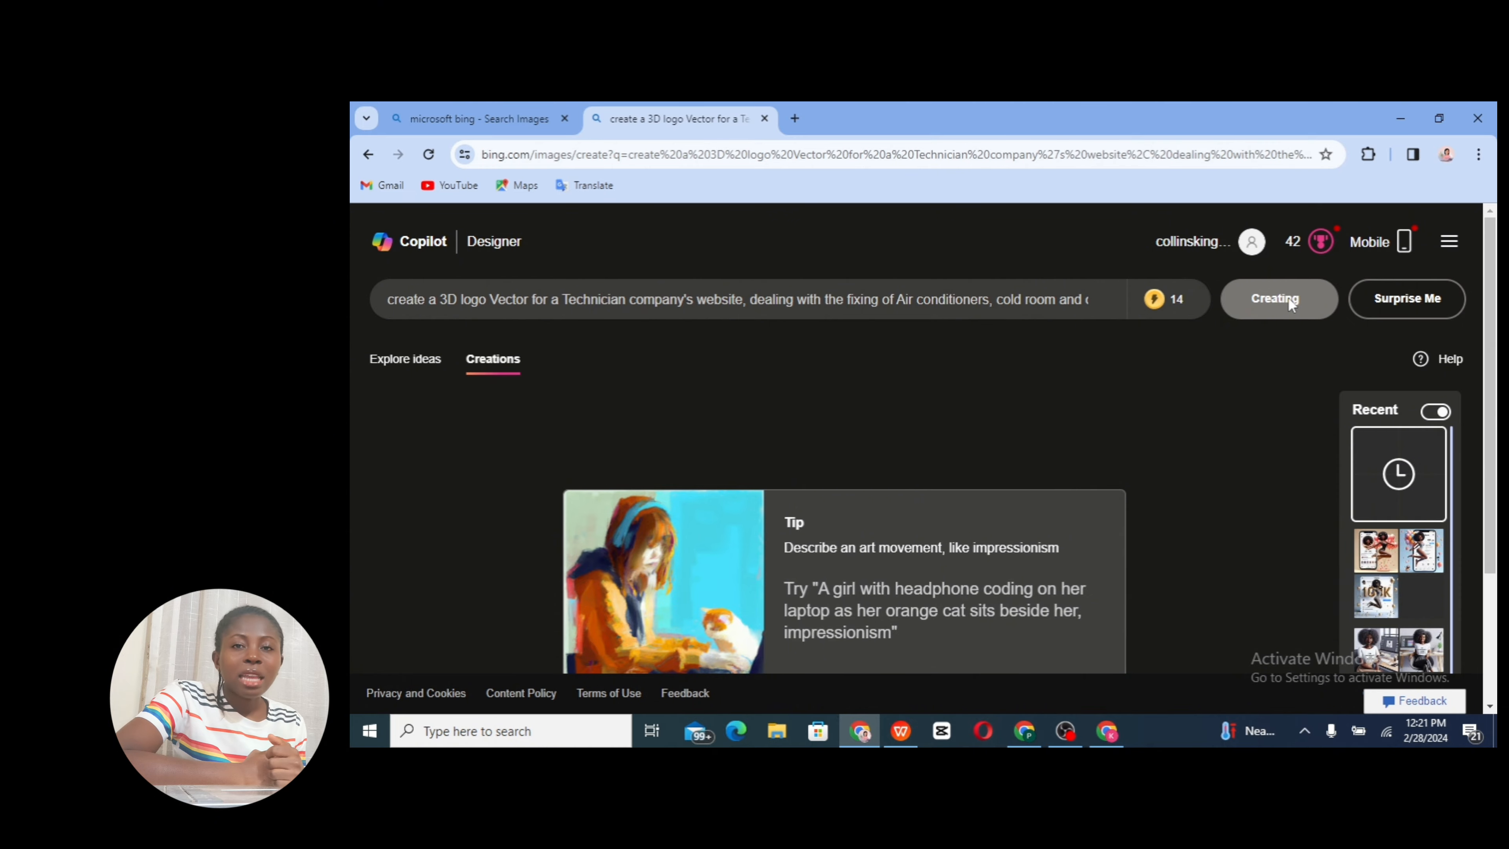
View the four generated E-Tech logos and dismiss the 'You did it!' popup
click(1278, 299)
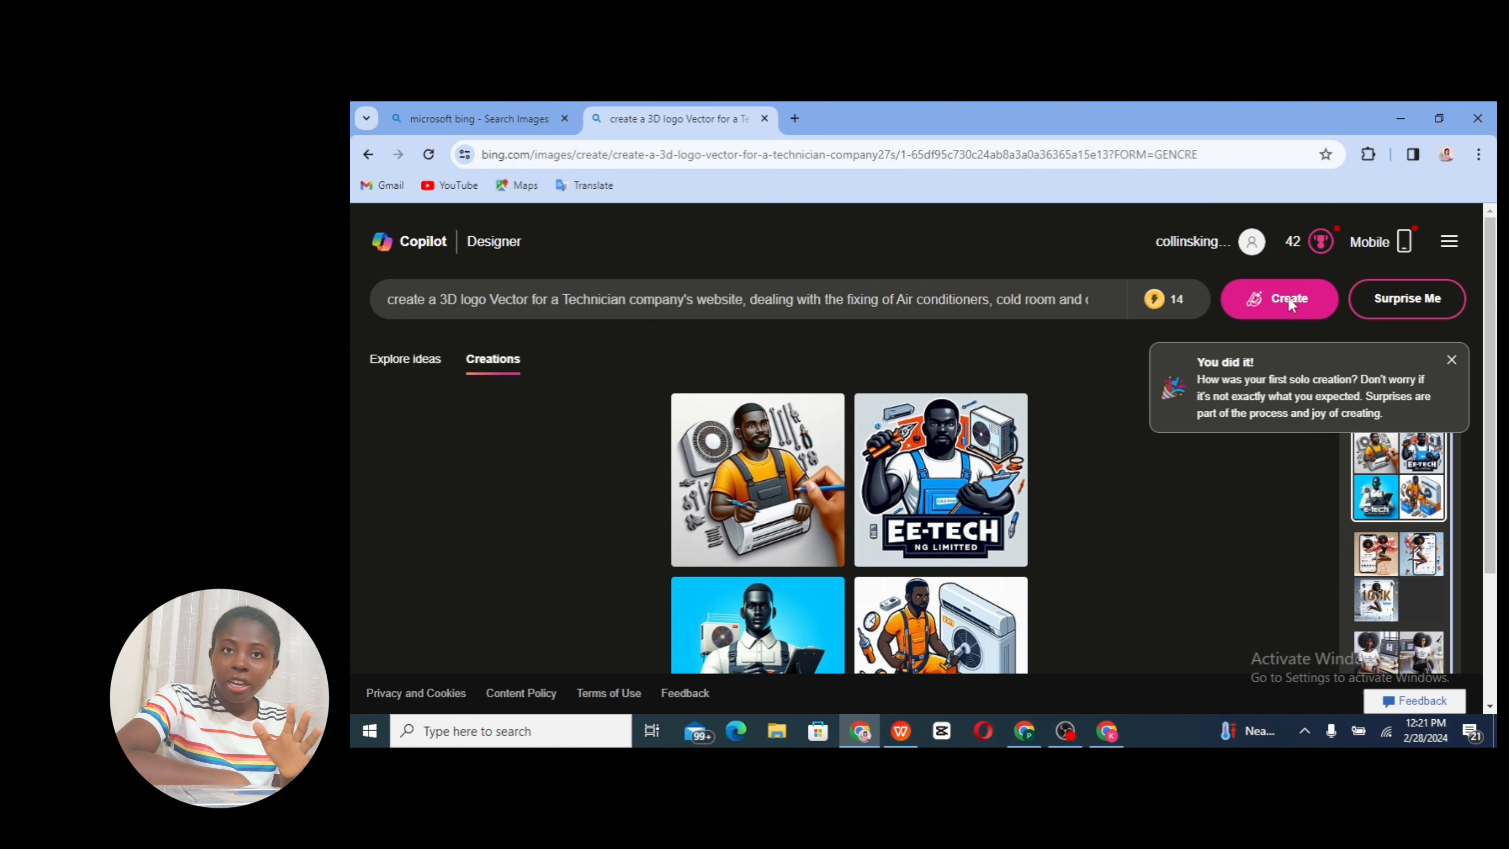
scroll(down, 3)
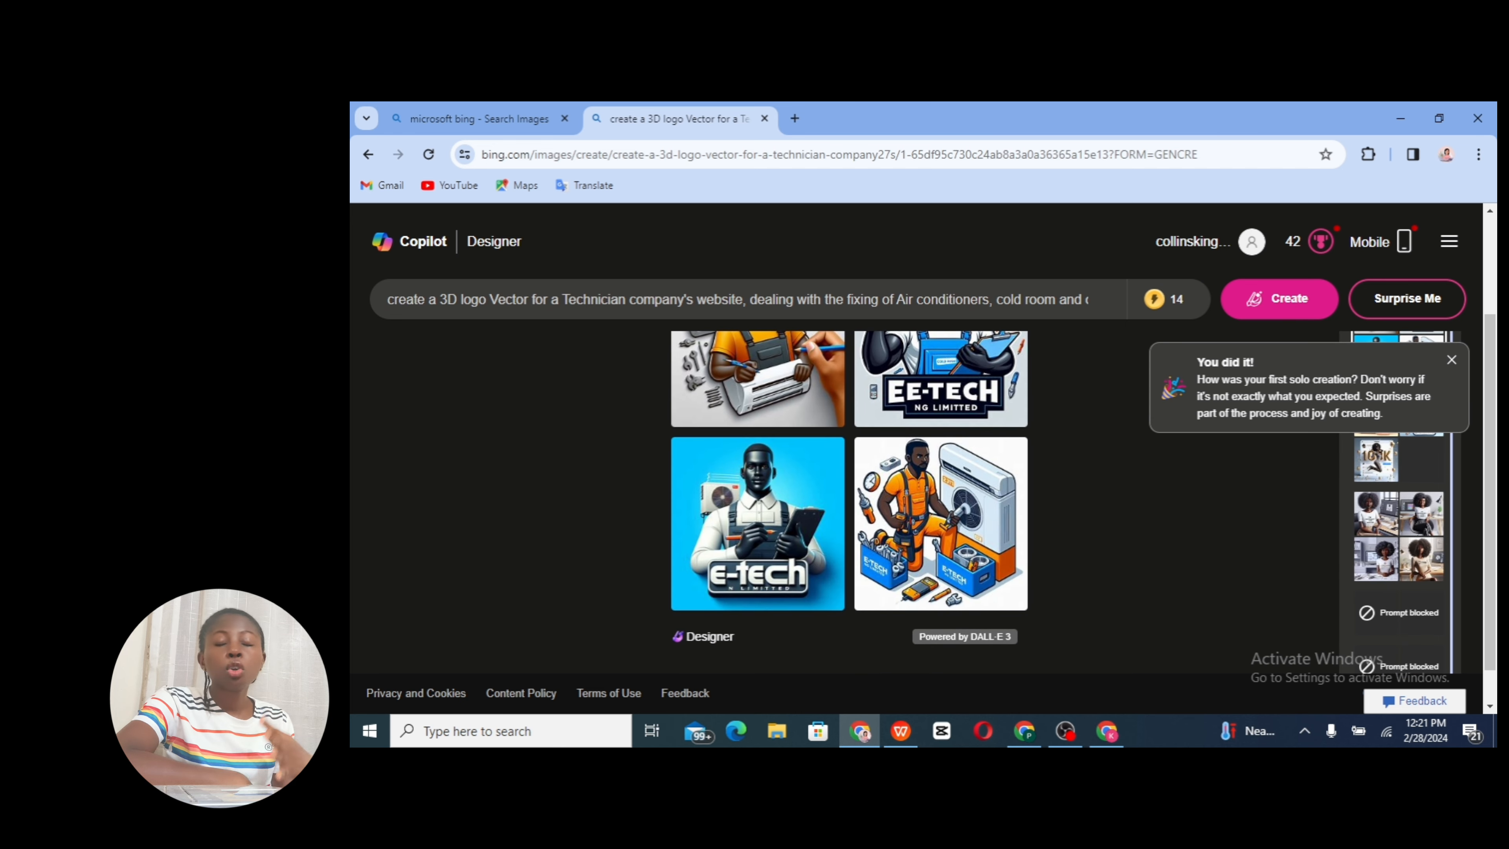
click(1451, 360)
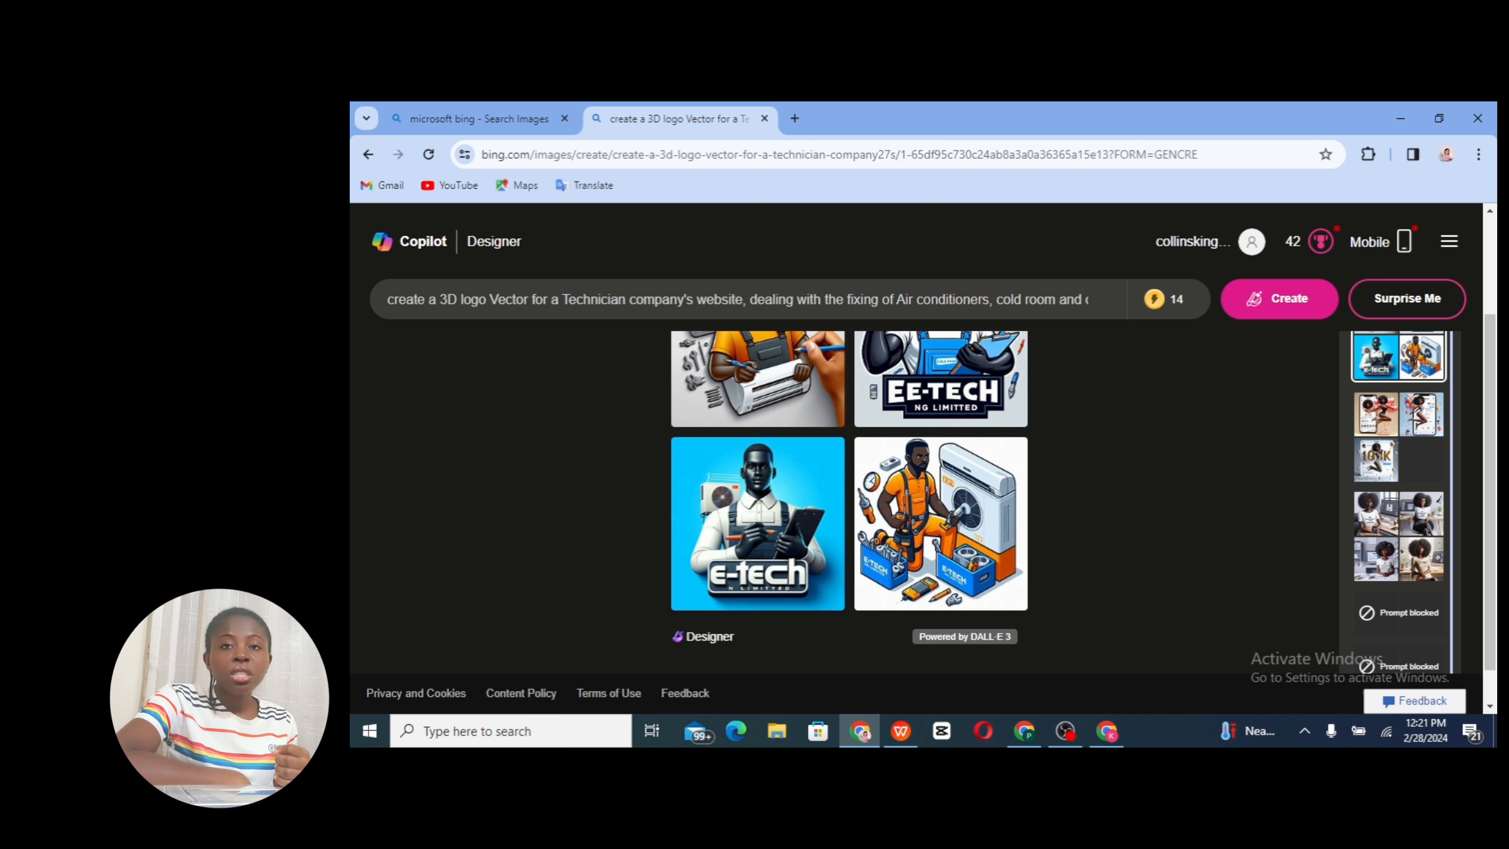
scroll(up, 3)
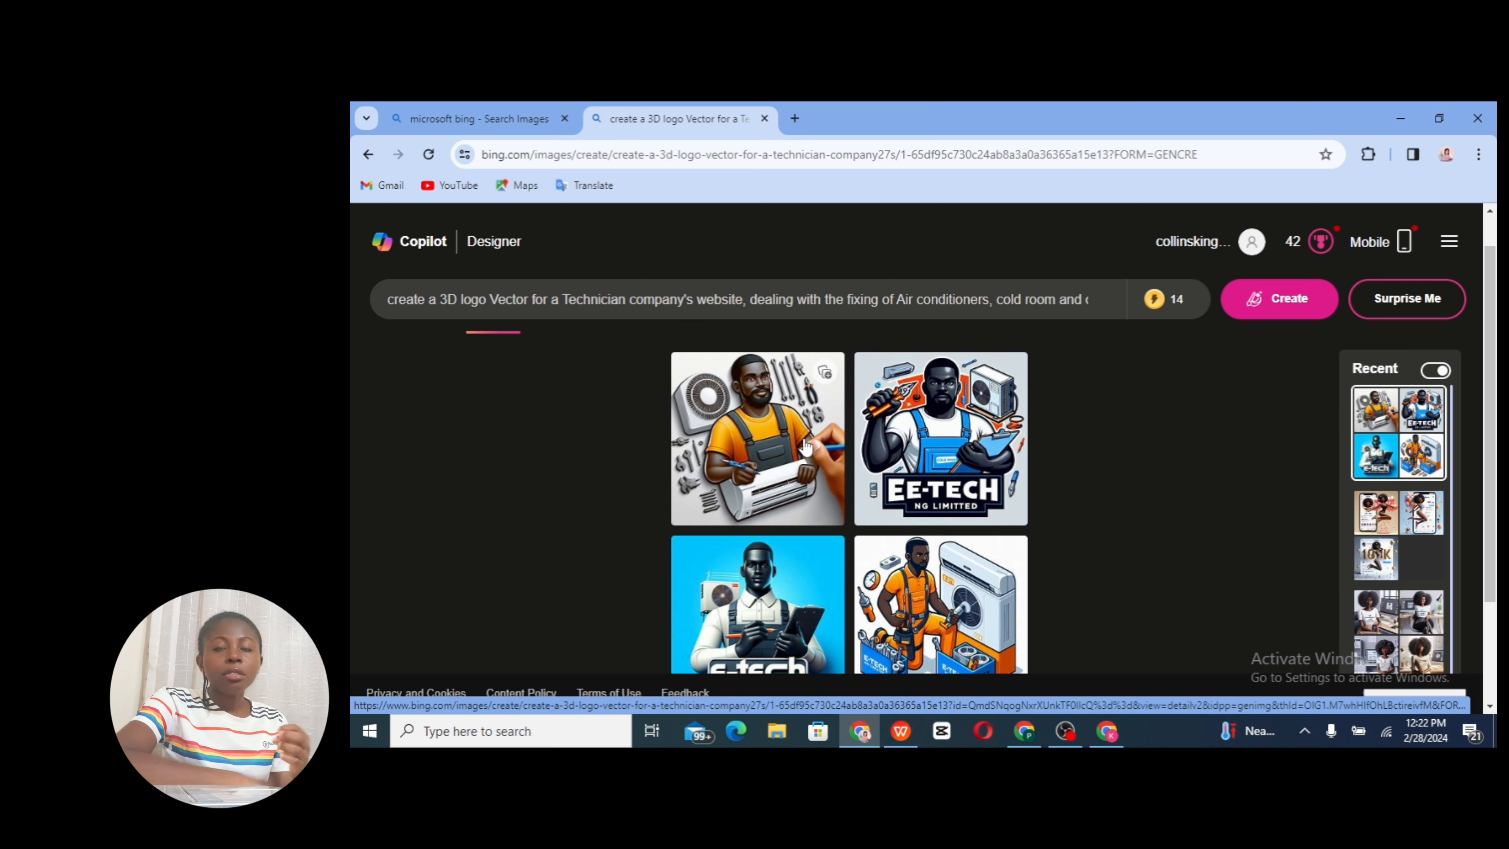
Save the first logo and the EE-TECH logo to the Saved Images collection
click(824, 372)
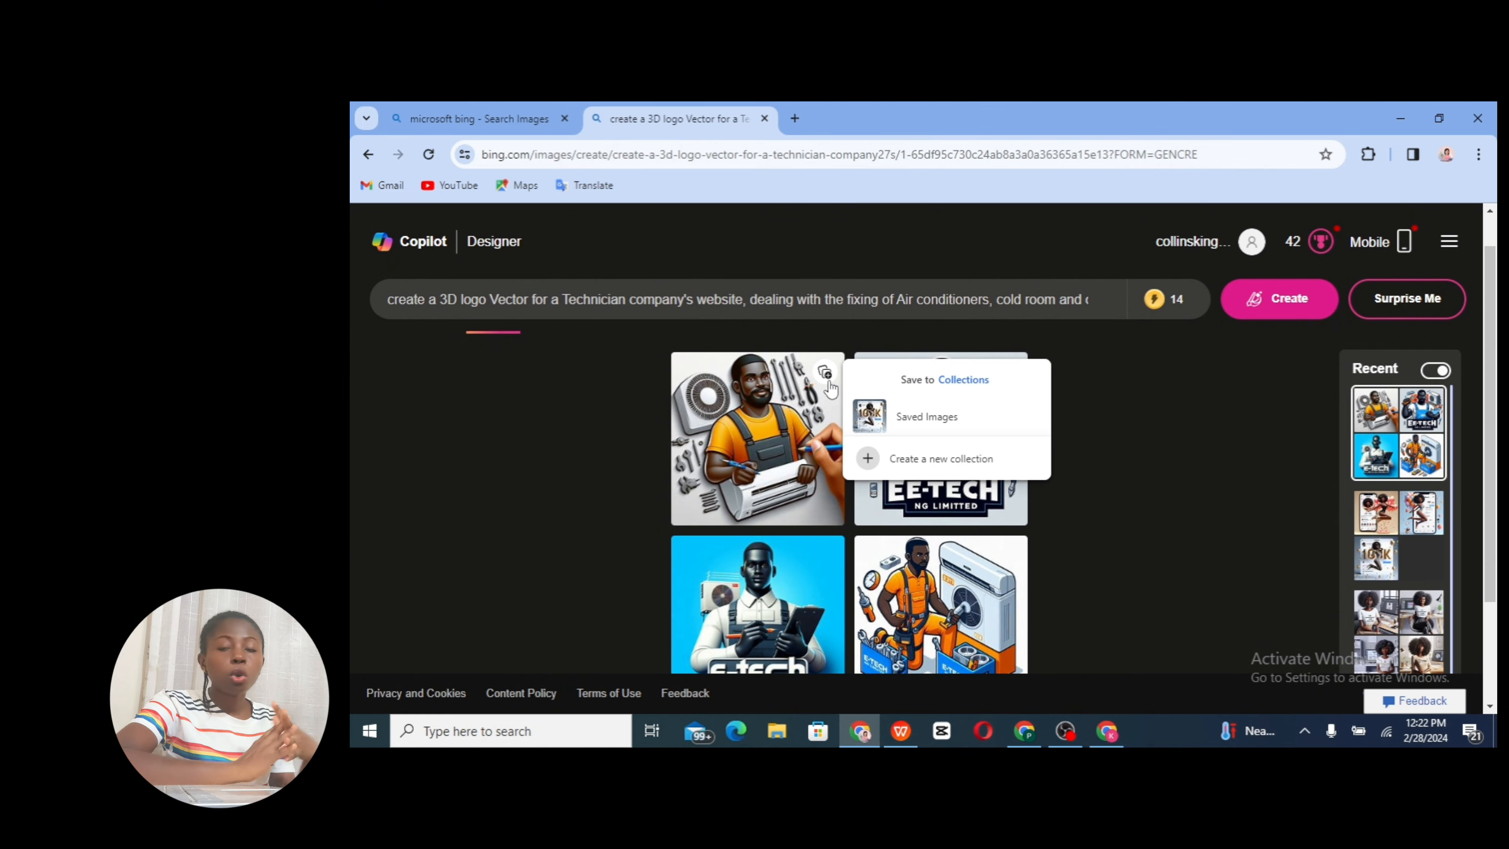
click(825, 373)
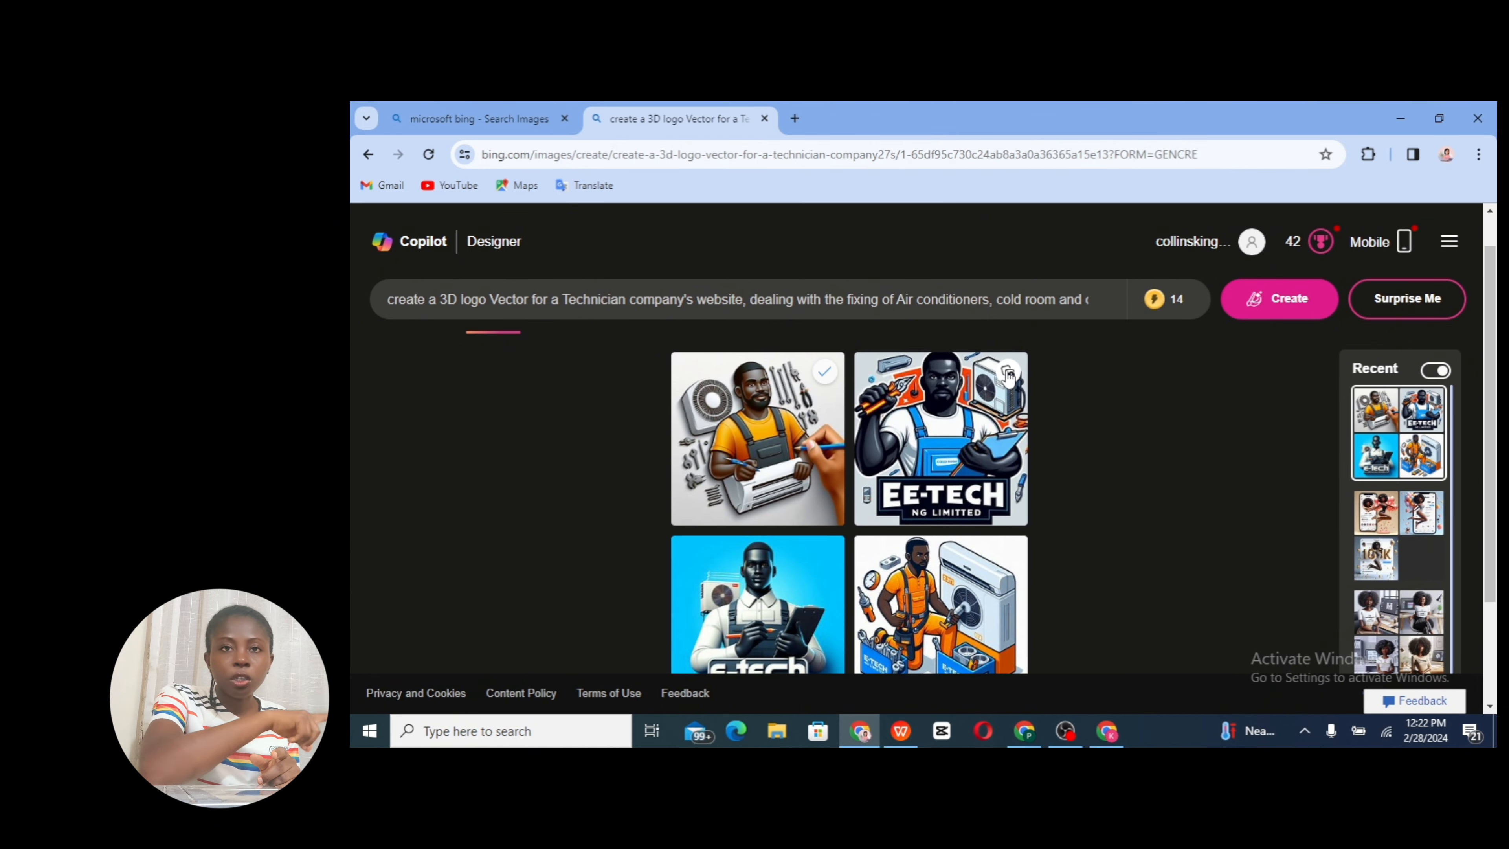
click(1008, 373)
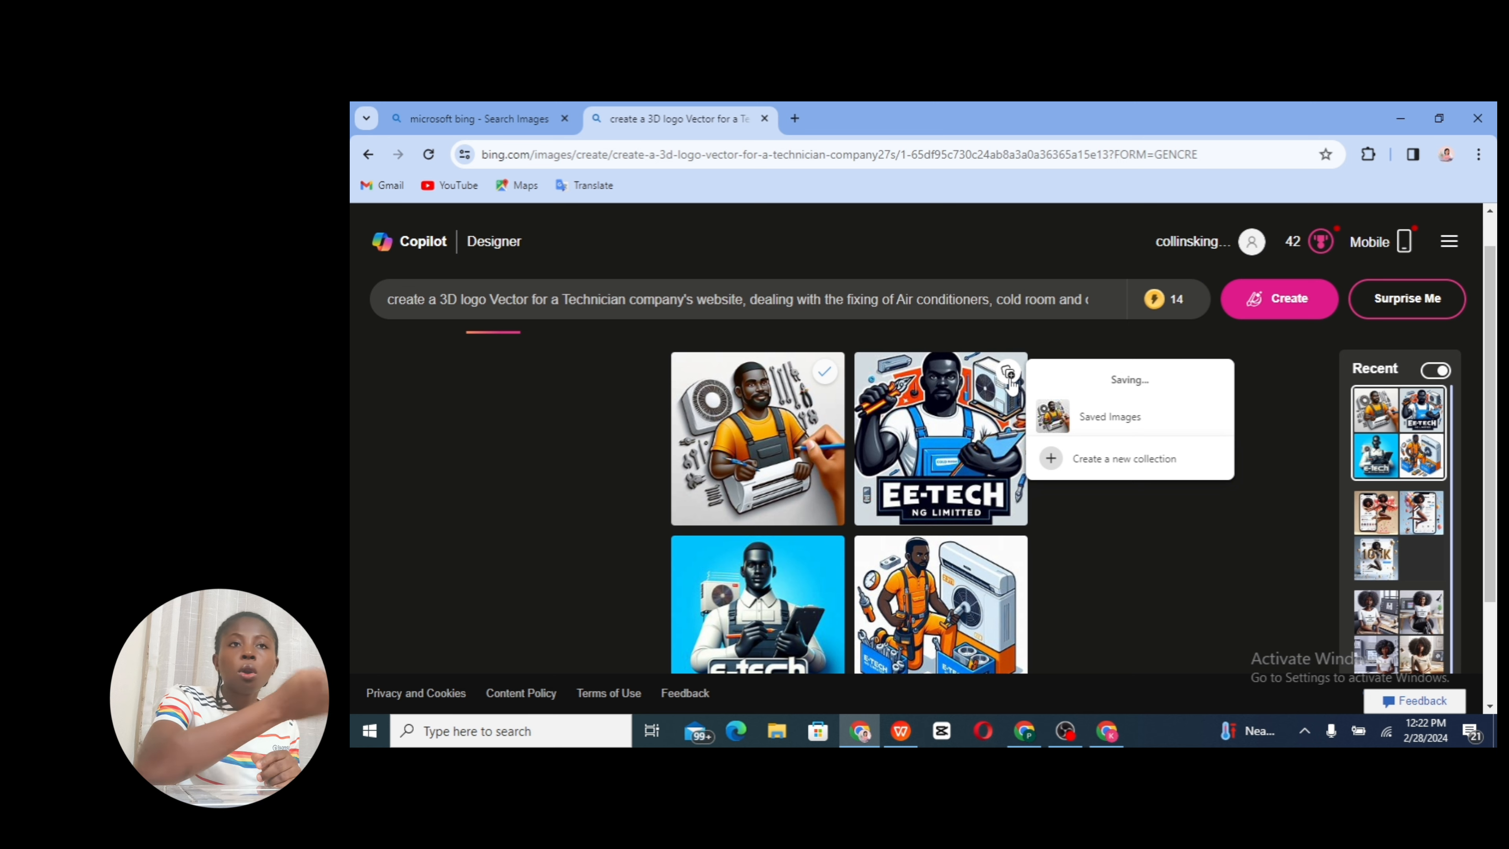
click(1110, 416)
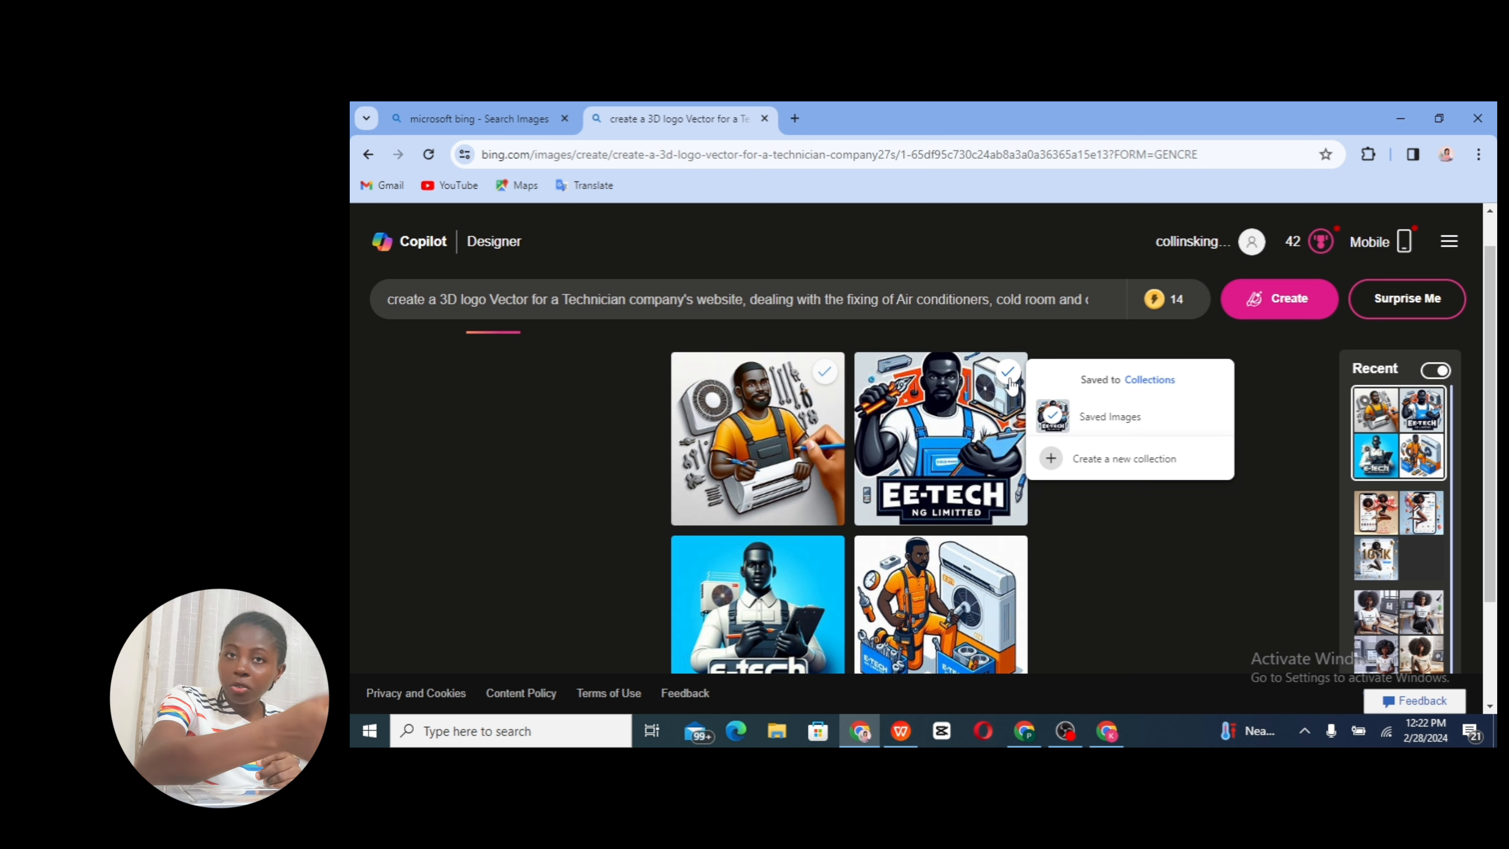
Save the blue E-tech logo and the orange-suited technician logo to Saved Images
scroll(down, 3)
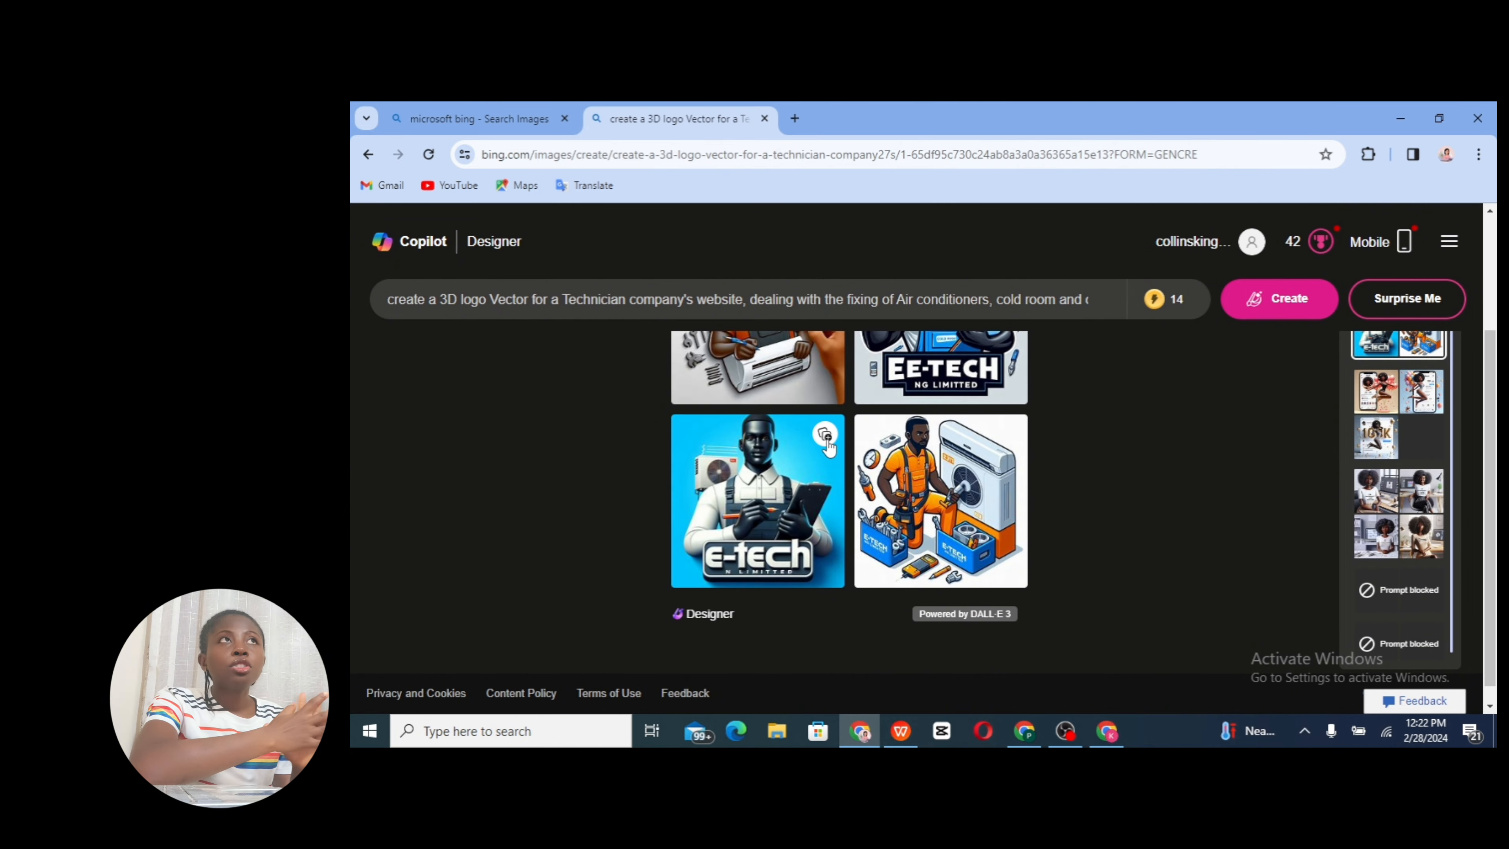
click(824, 436)
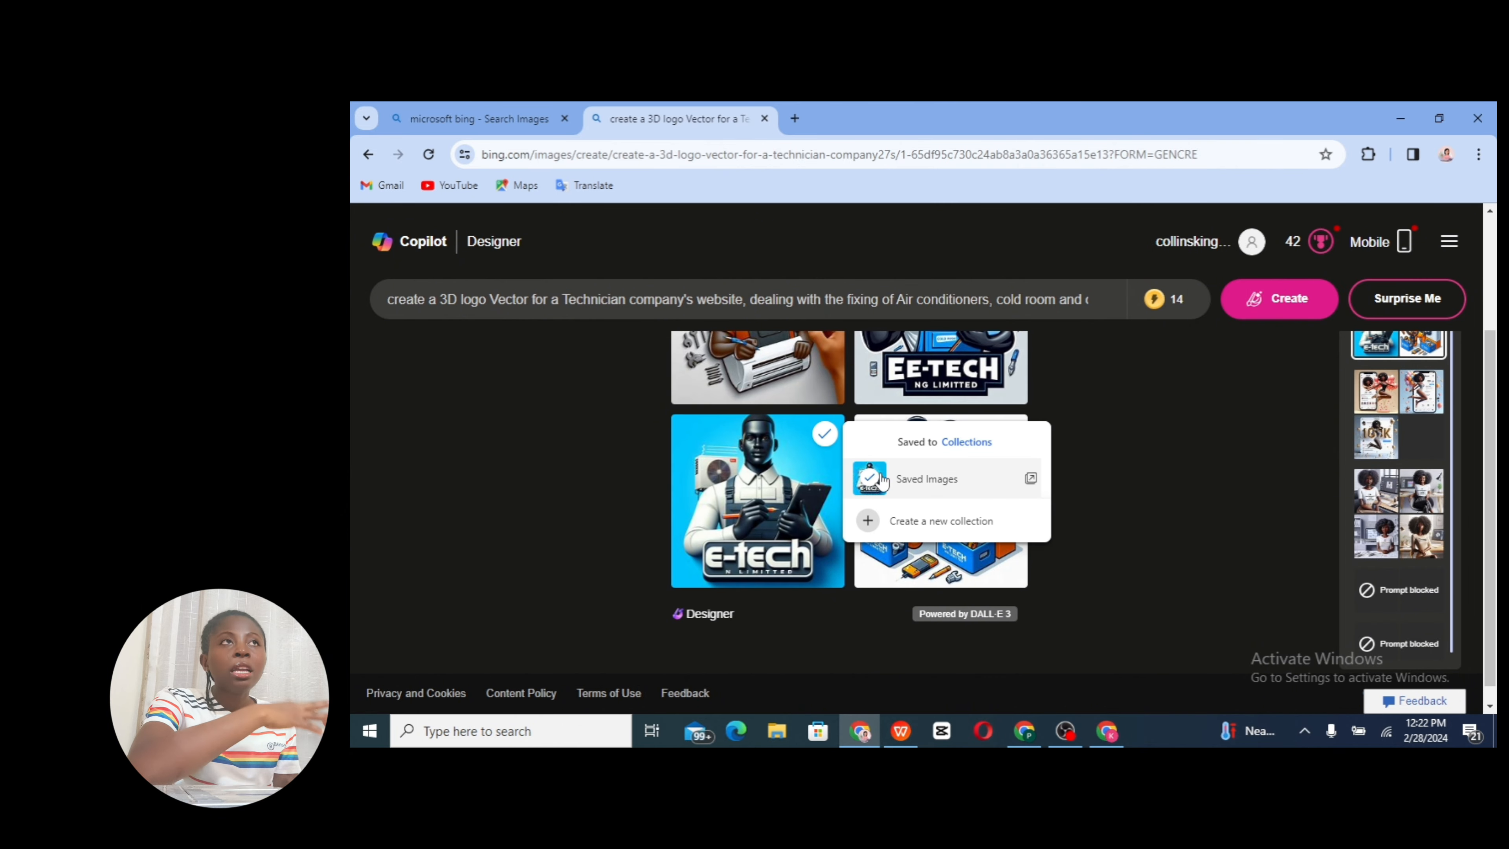
mouse_move(1015, 478)
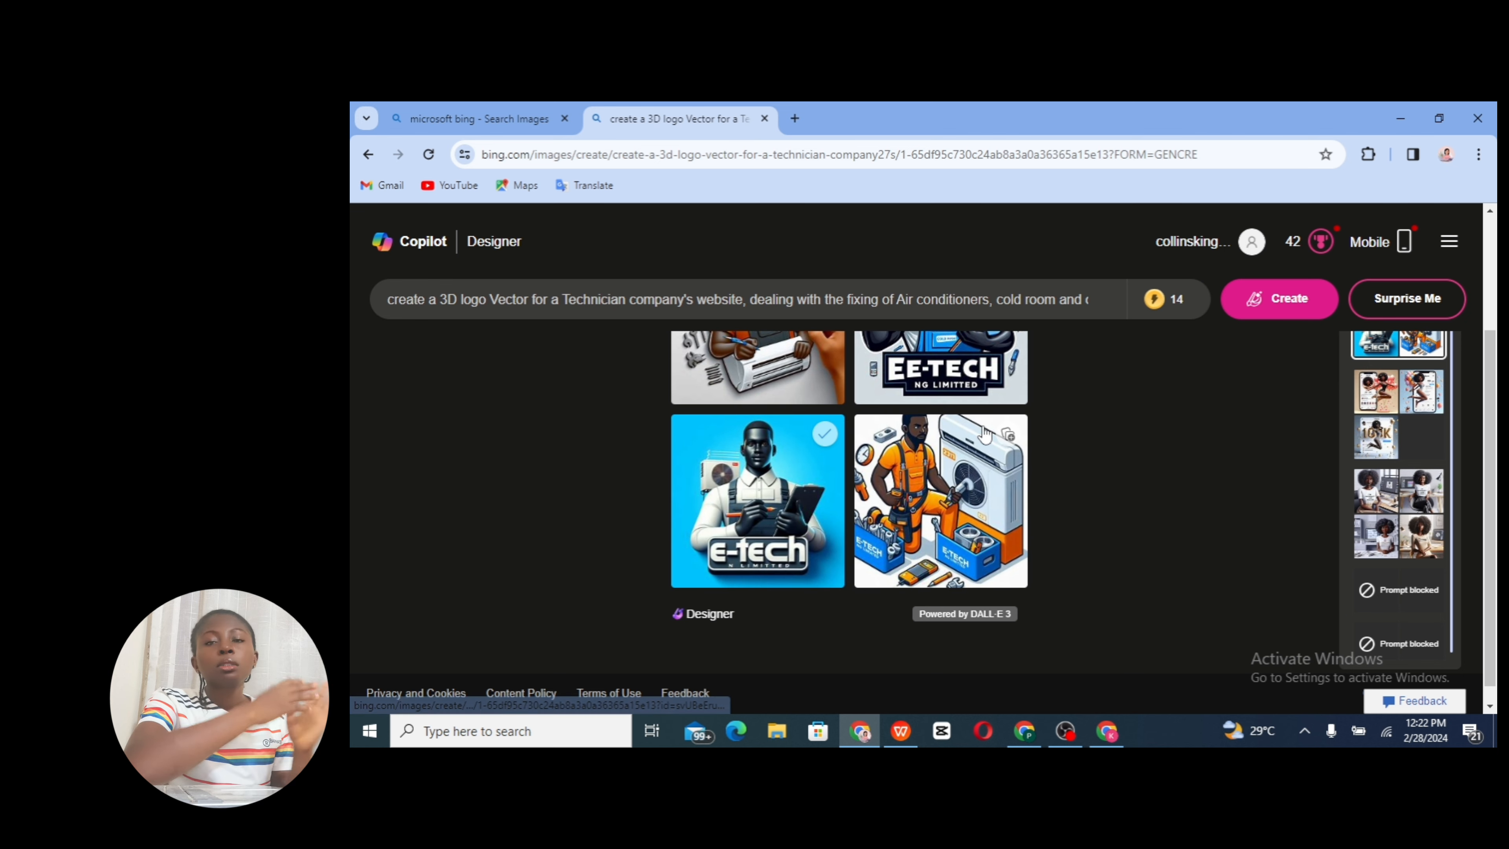
click(1007, 436)
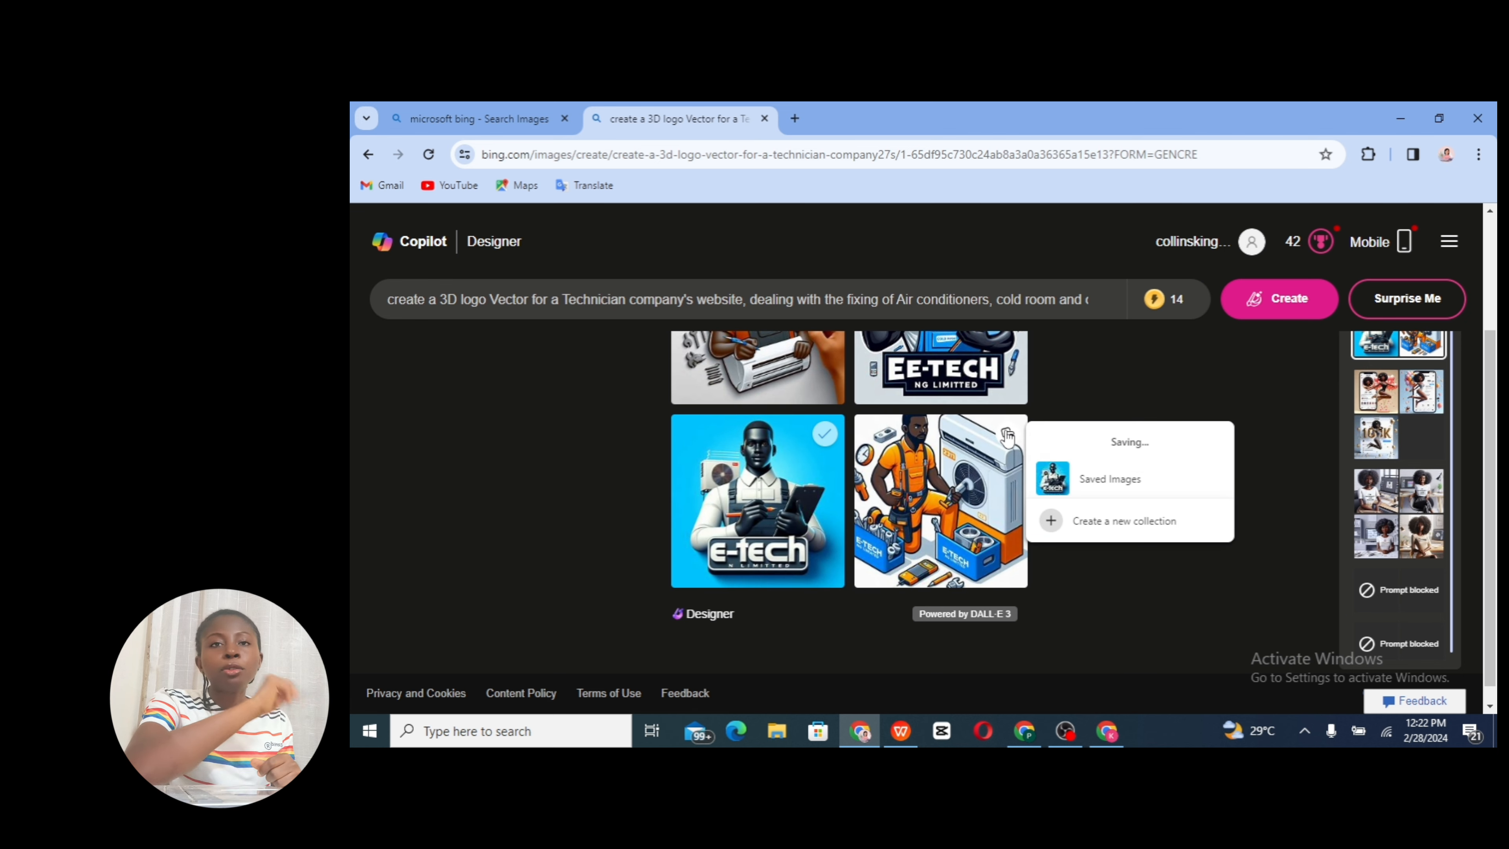